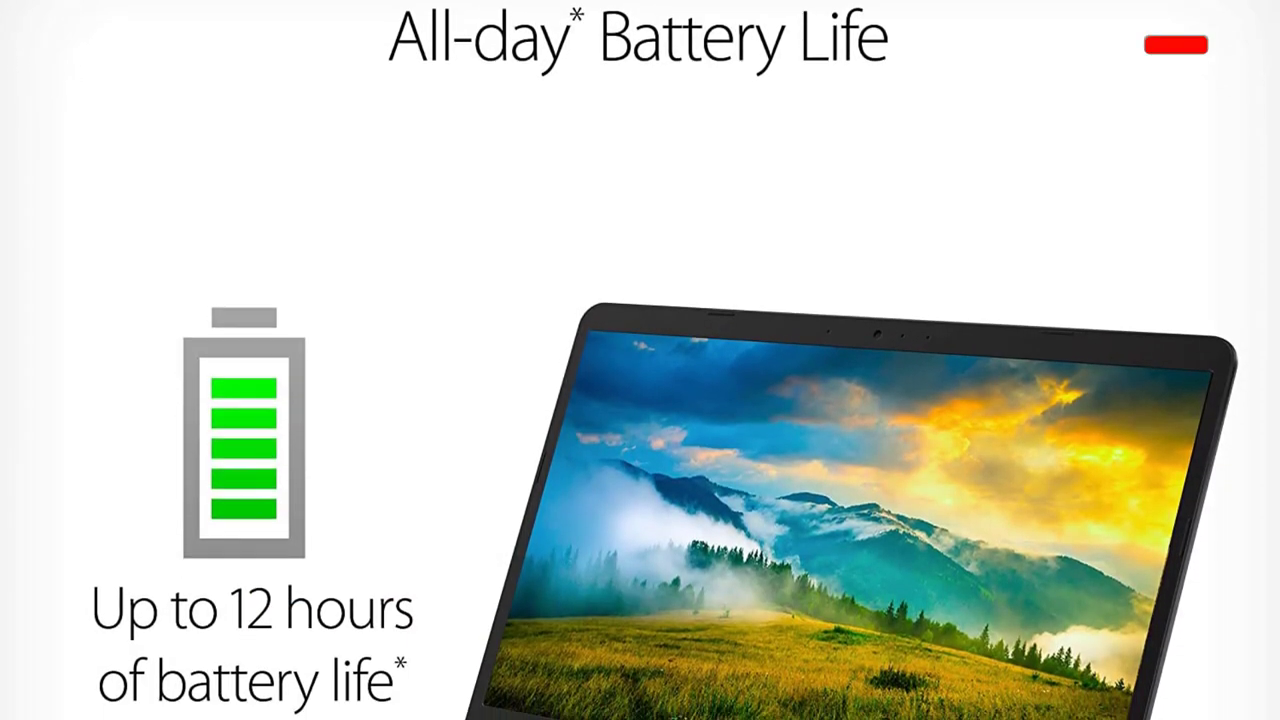
click(1176, 34)
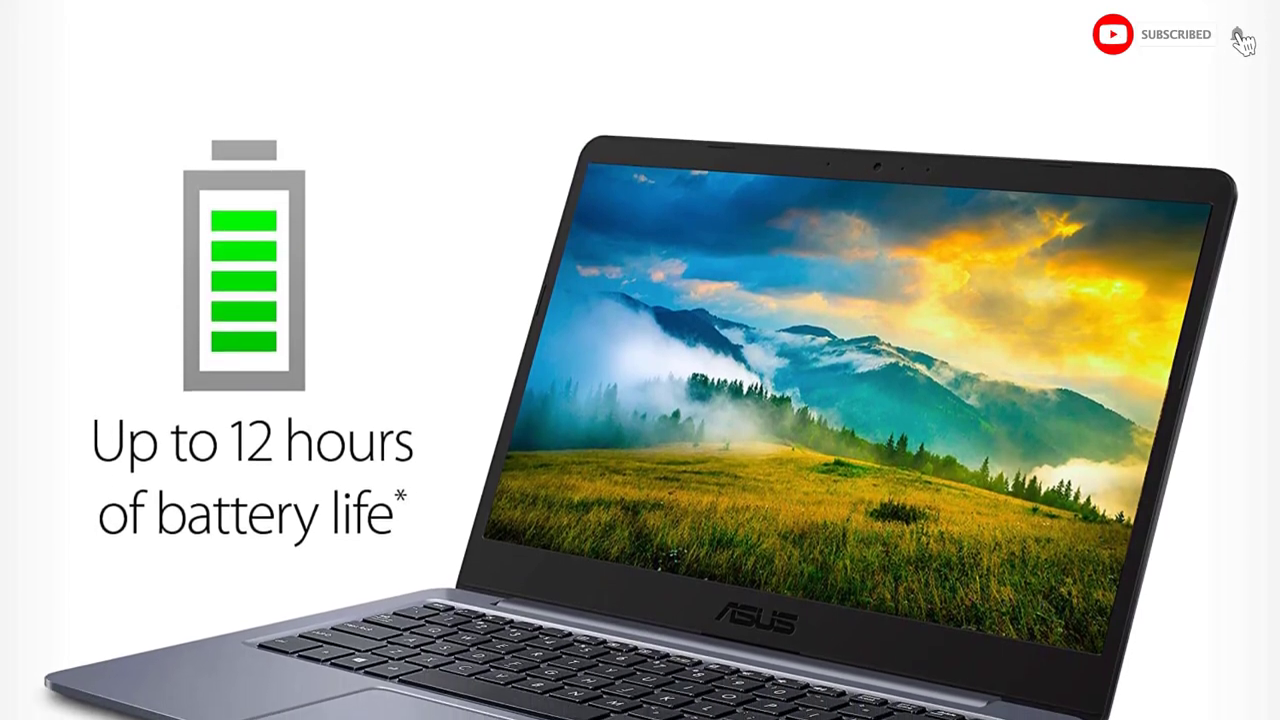